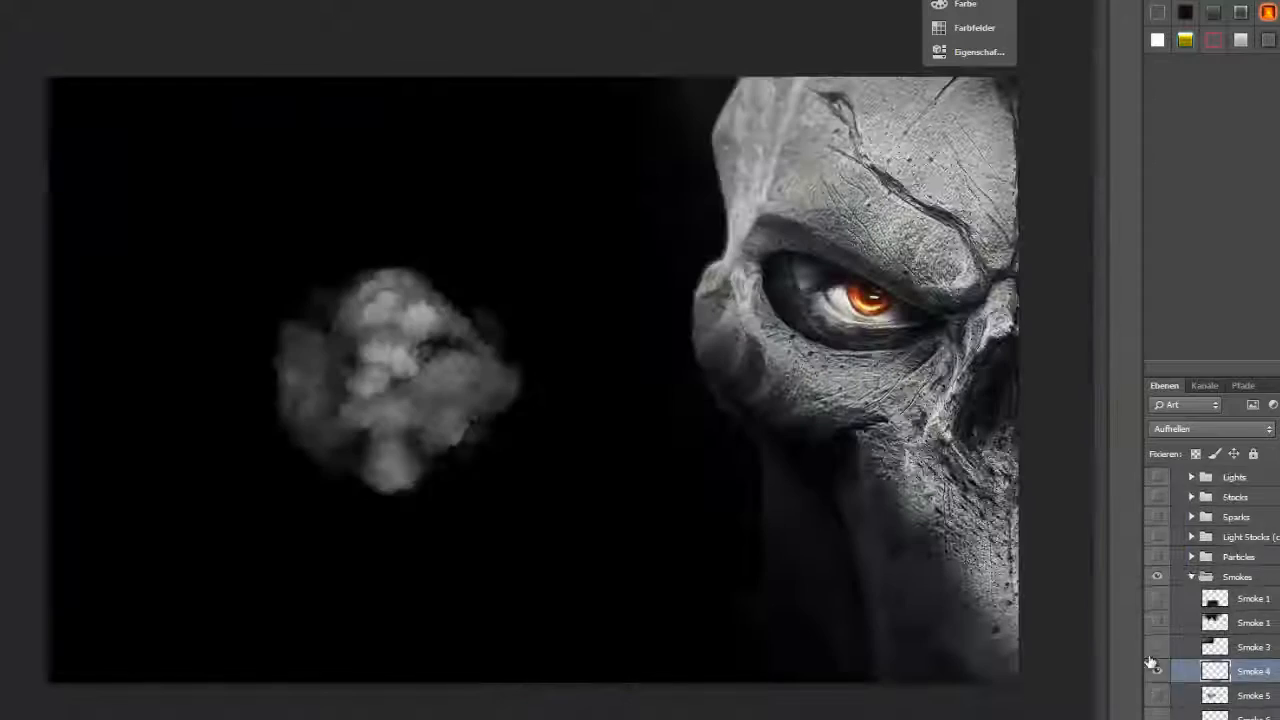
Switch from the skull document to the spaceship composite with light streaks and FROZIK logo.
left_click(1156, 576)
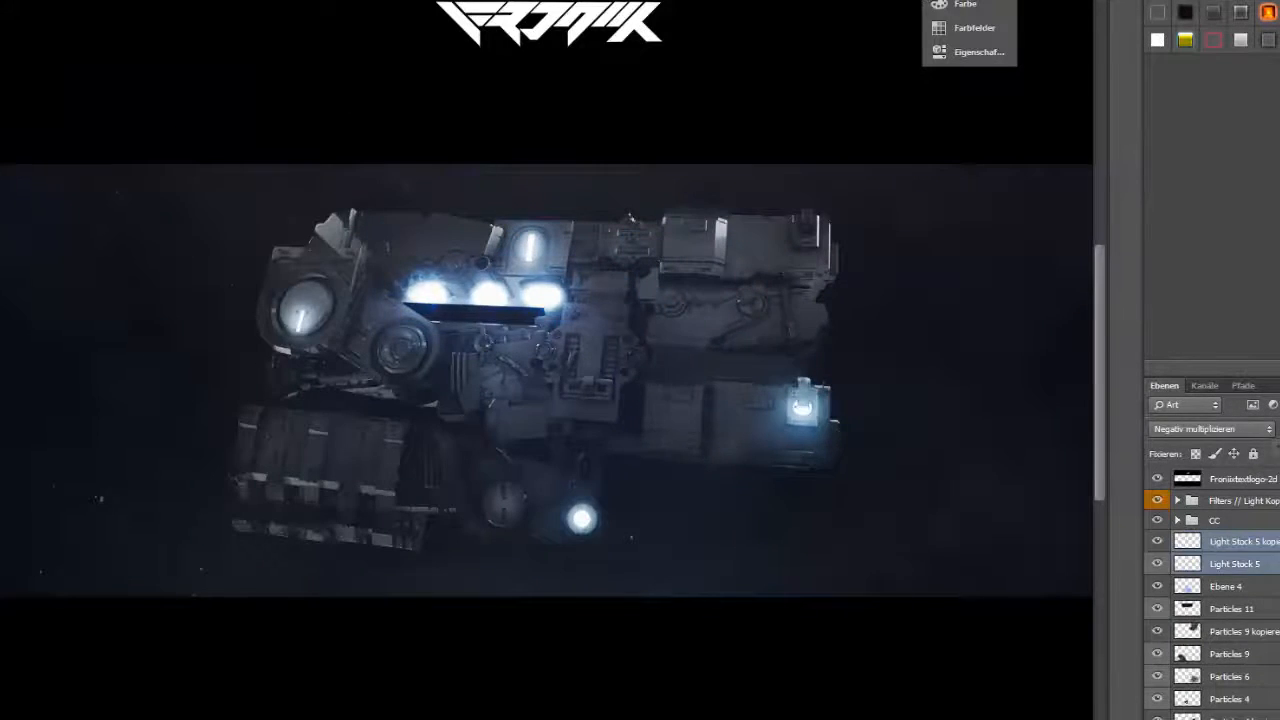
Apply the Artistic Paint Daubs filter to the merged spaceship composite layer.
left_click(1192, 616)
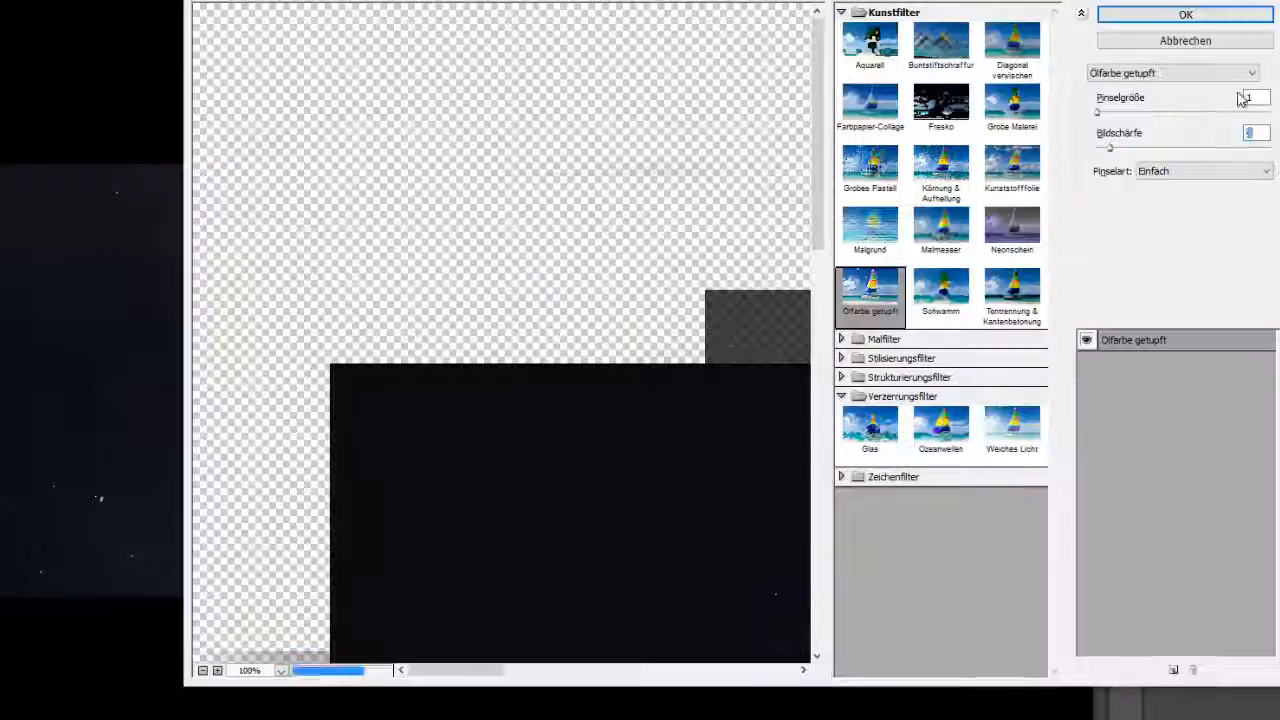
left_click(1184, 14)
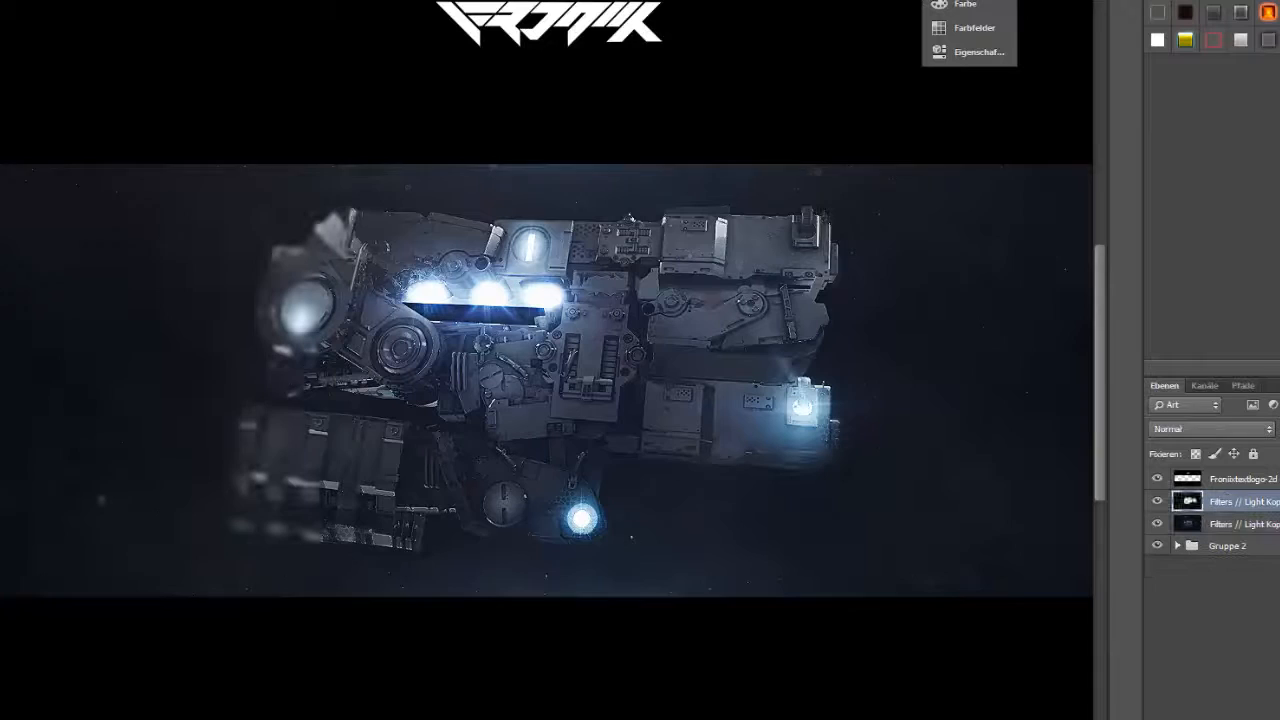